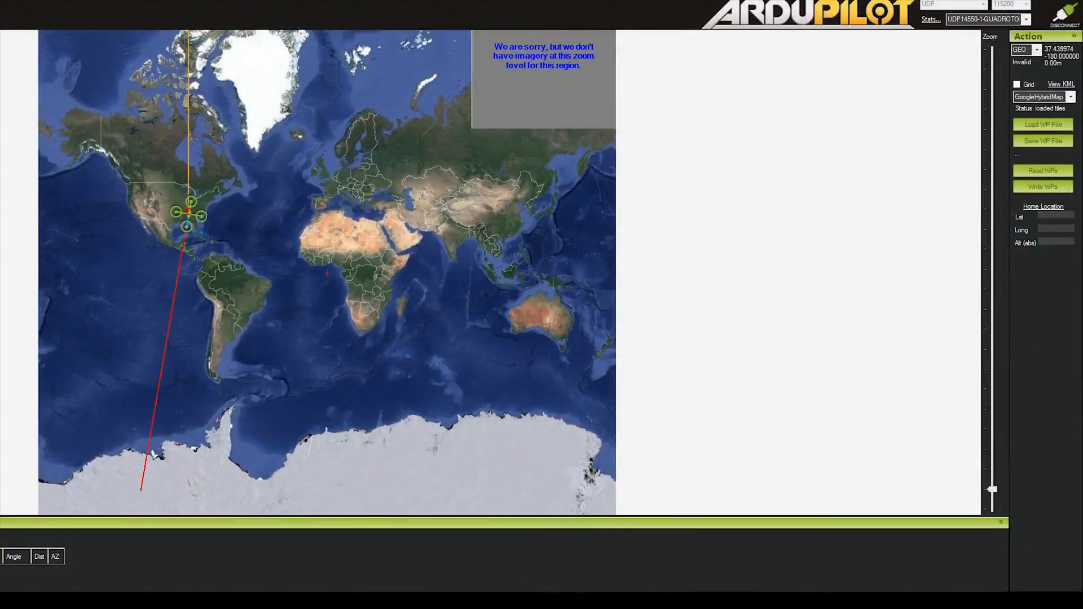
{"action": "mouse_move", "coordinate": [560, 67]}
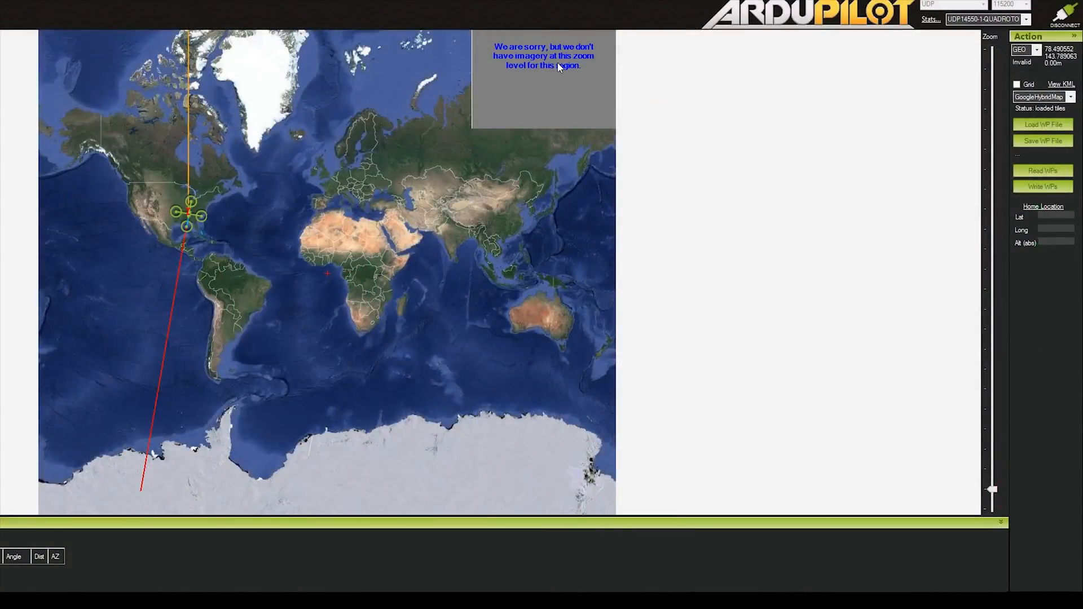
{"action": "mouse_move", "coordinate": [365, 307]}
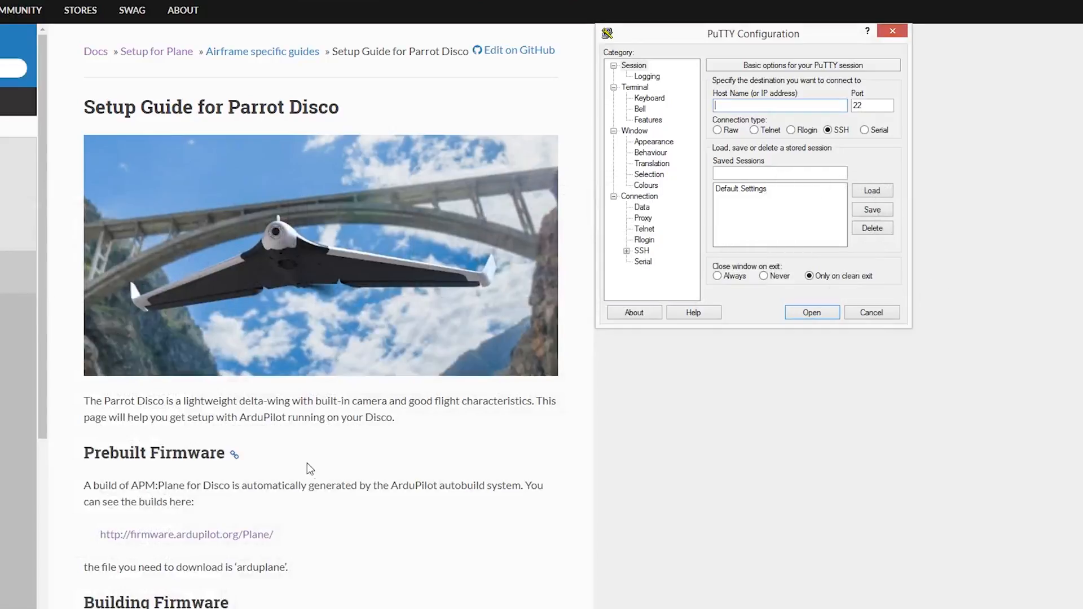
Scroll the Setup Guide for Parrot Disco down to the Networking and Installation sections
{"action": "scroll", "scroll_direction": "down", "scroll_amount": 3}
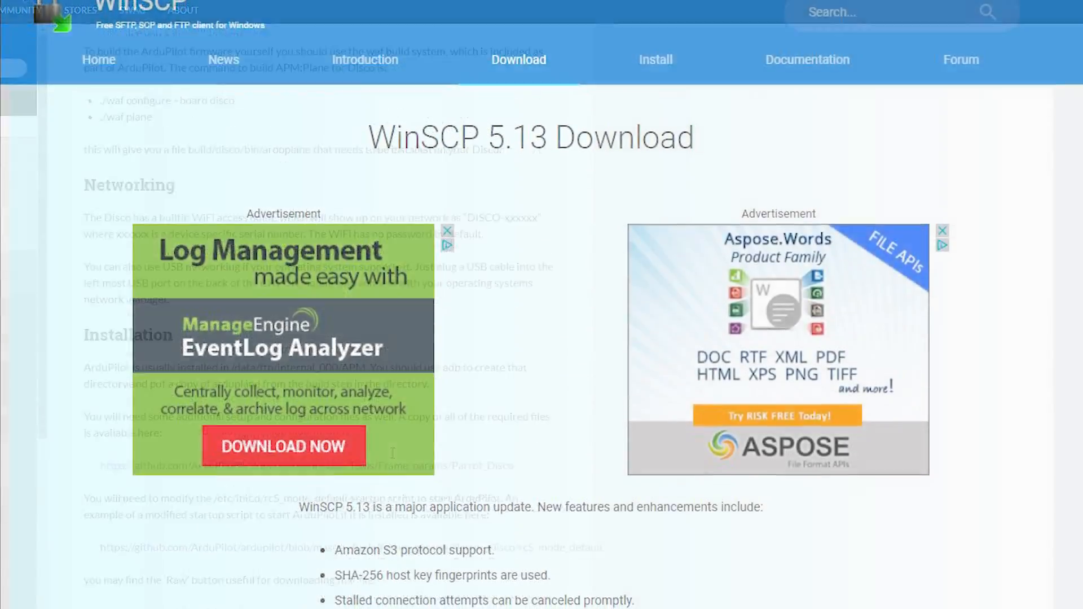
{"action": "scroll", "scroll_direction": "down", "scroll_amount": 3}
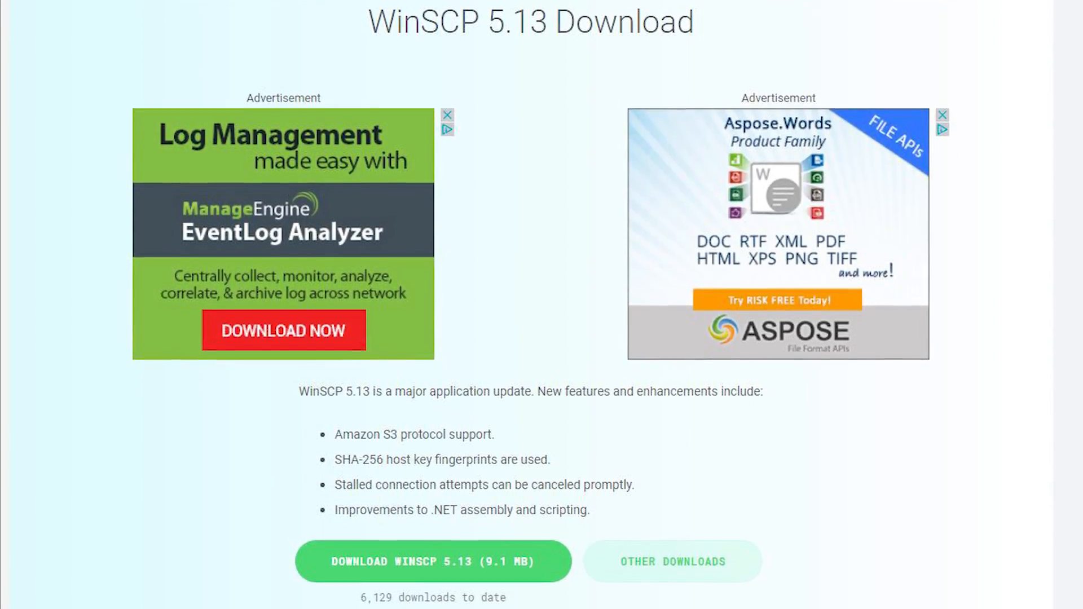
{"action": "scroll", "scroll_direction": "down", "scroll_amount": 3}
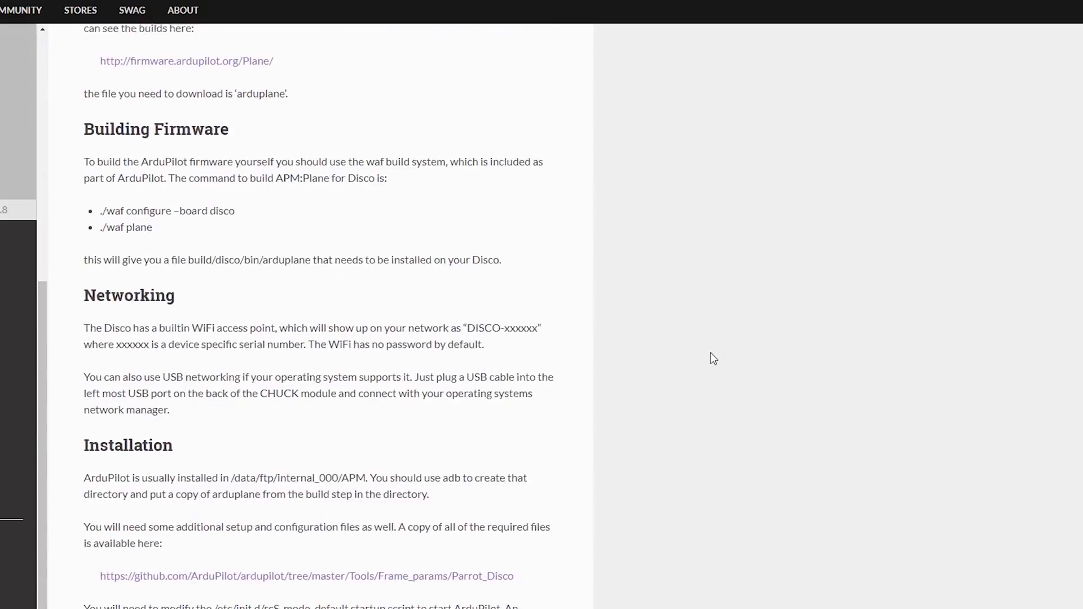
{"action": "scroll", "scroll_direction": "down", "scroll_amount": 3}
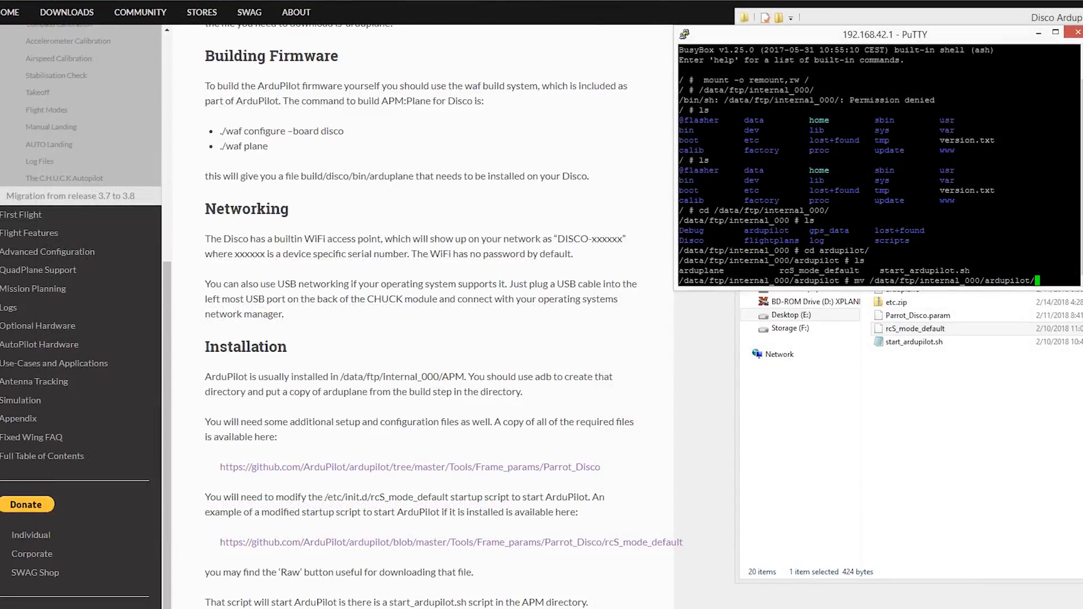
Enter rcS_mode_default in the PuTTY shell before reopening the connection setup
{"action": "type", "text": "rcS_mode_default"}
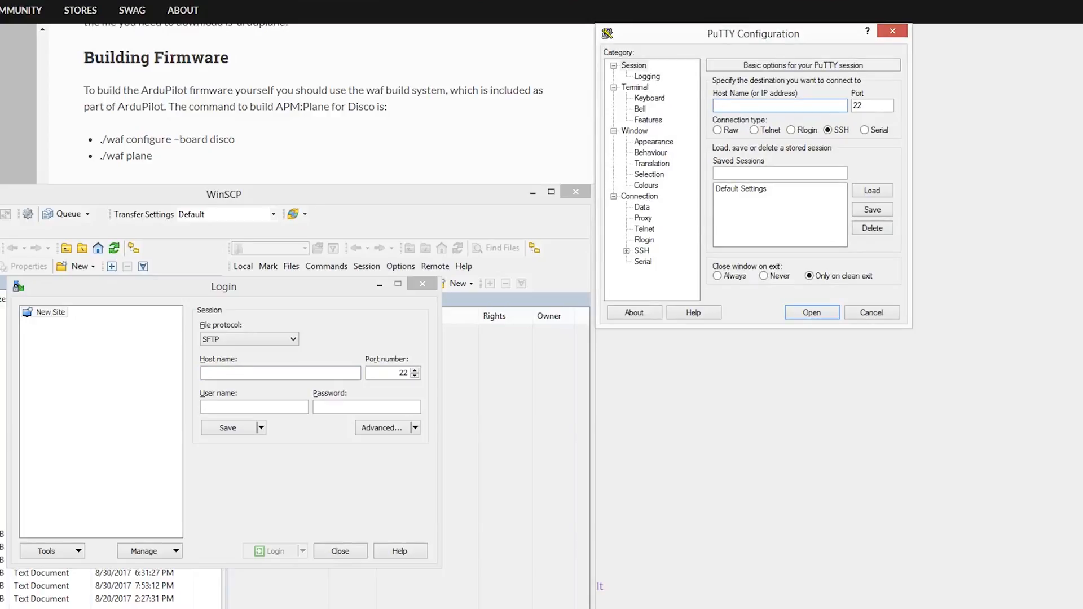
Telnet into 192.168.42.1 from PuTTY and run mount -o remount,rw / on the Disco
{"action": "type", "text": "192.168.42.1"}
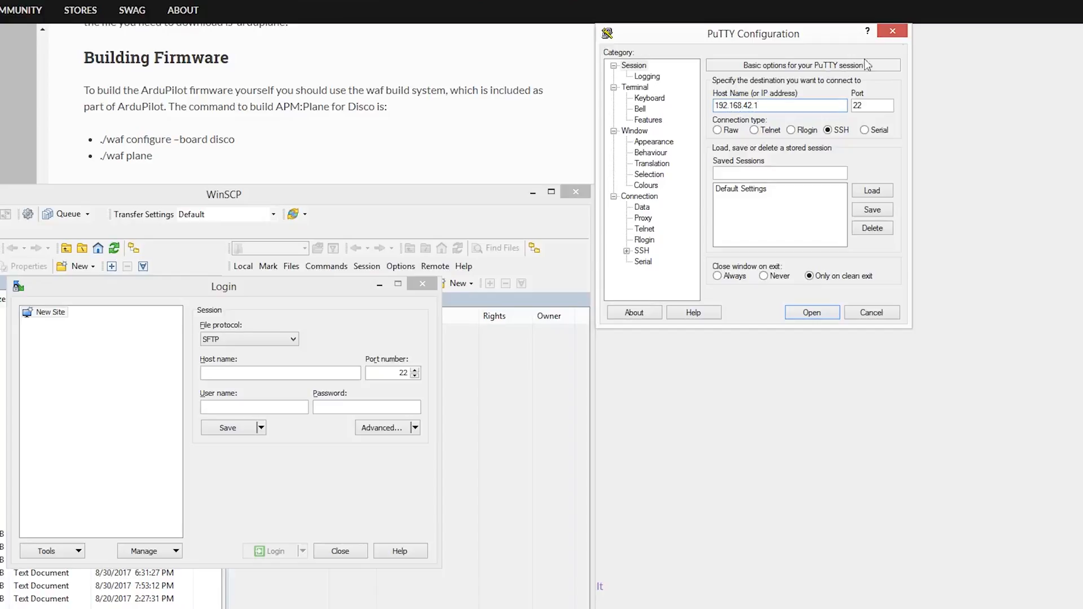
{"action": "left_click", "coordinate": [755, 131]}
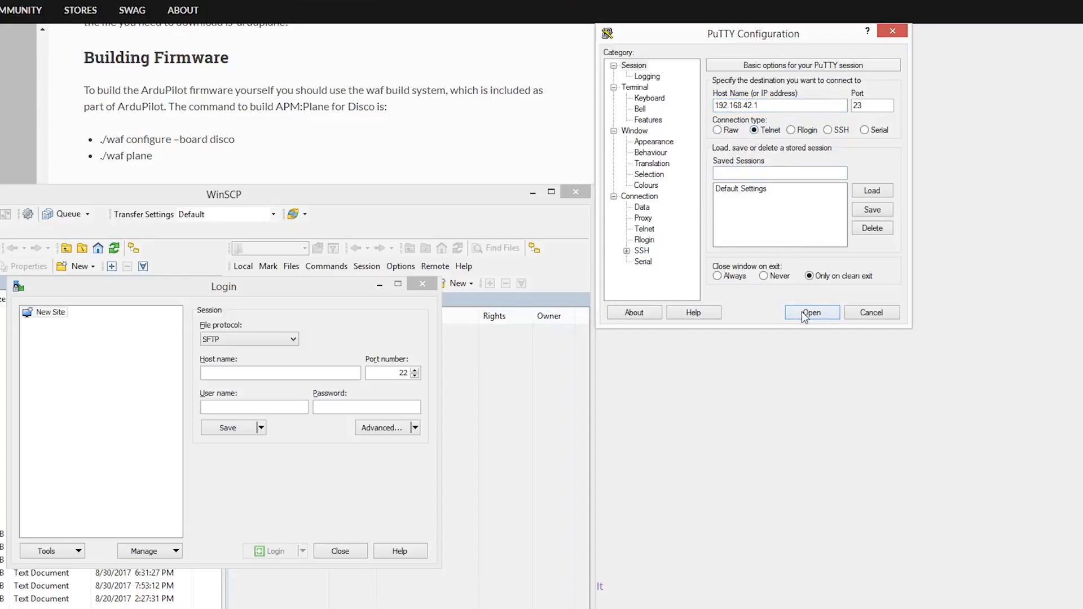
{"action": "left_click", "coordinate": [813, 313]}
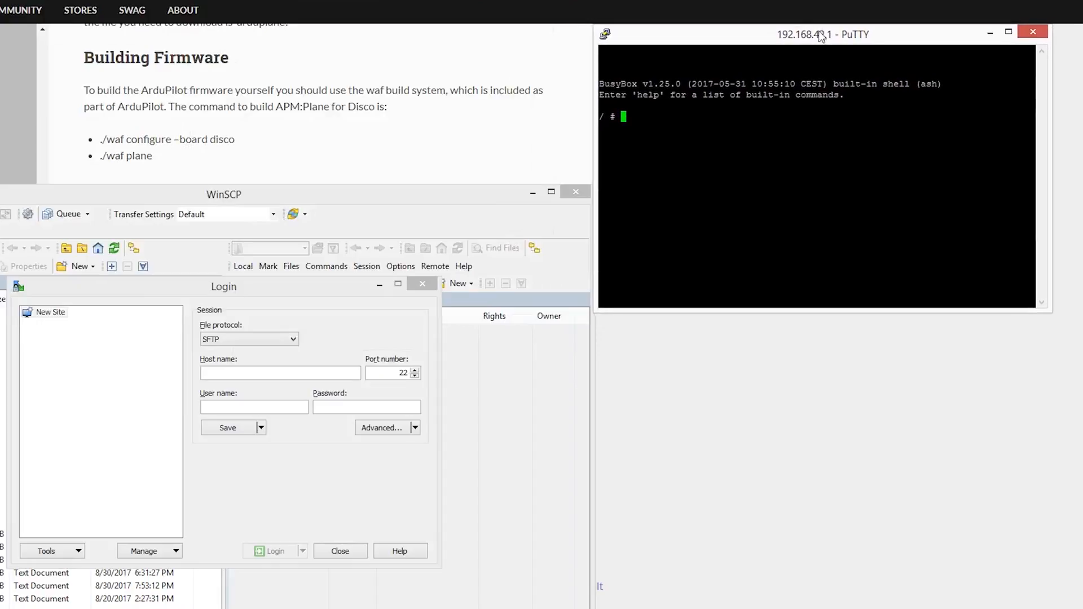
{"action": "type", "text": "mount -o remount,rw /"}
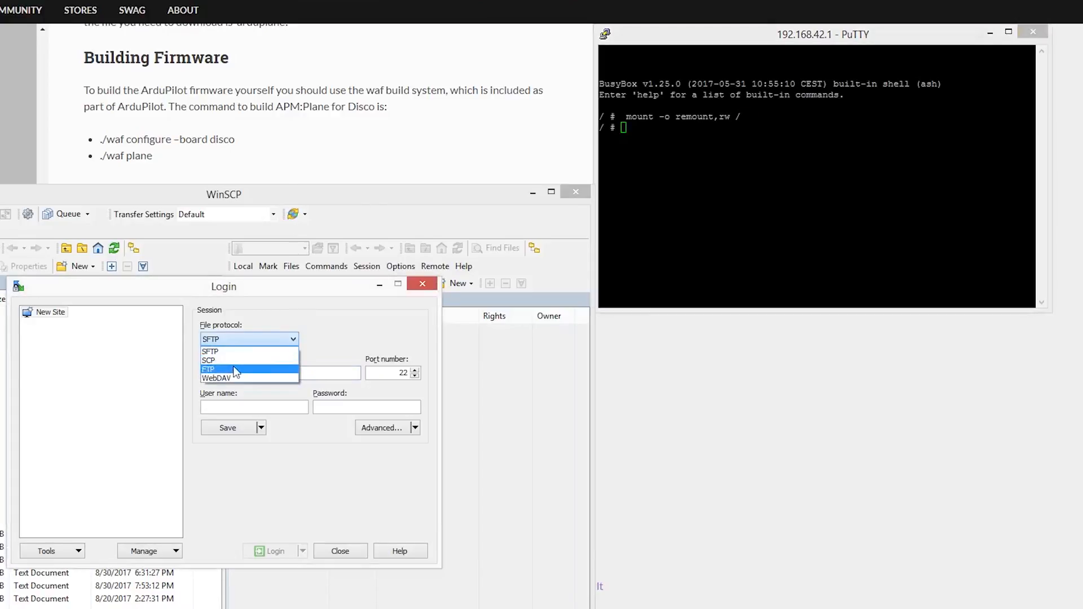
Log in to 192.168.42.1 over FTP in WinSCP, accepting the empty username prompt
{"action": "left_click", "coordinate": [208, 369]}
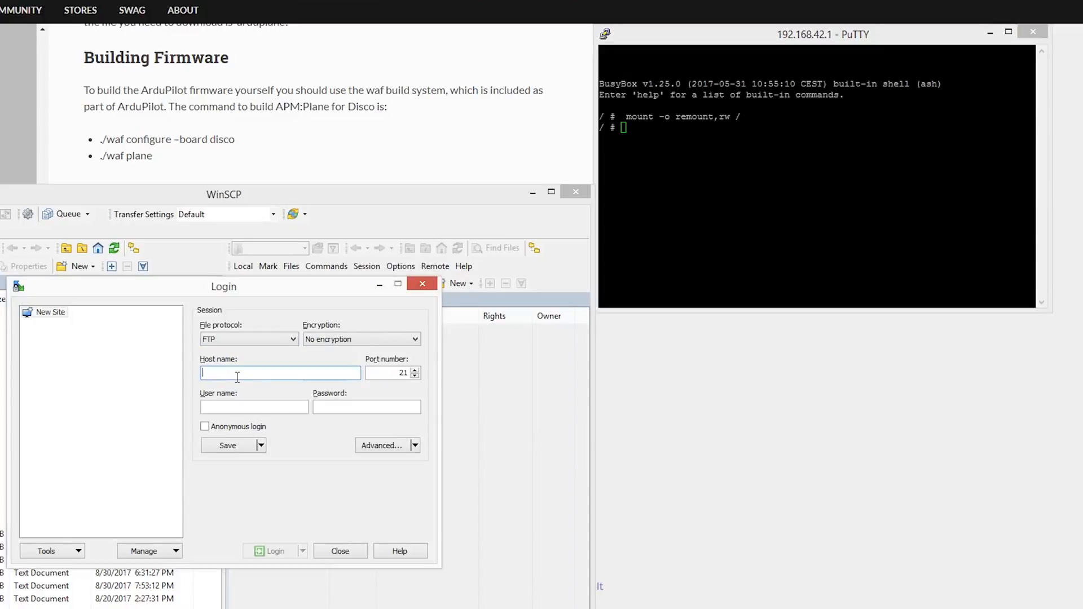
{"action": "type", "text": "192.168.42.1"}
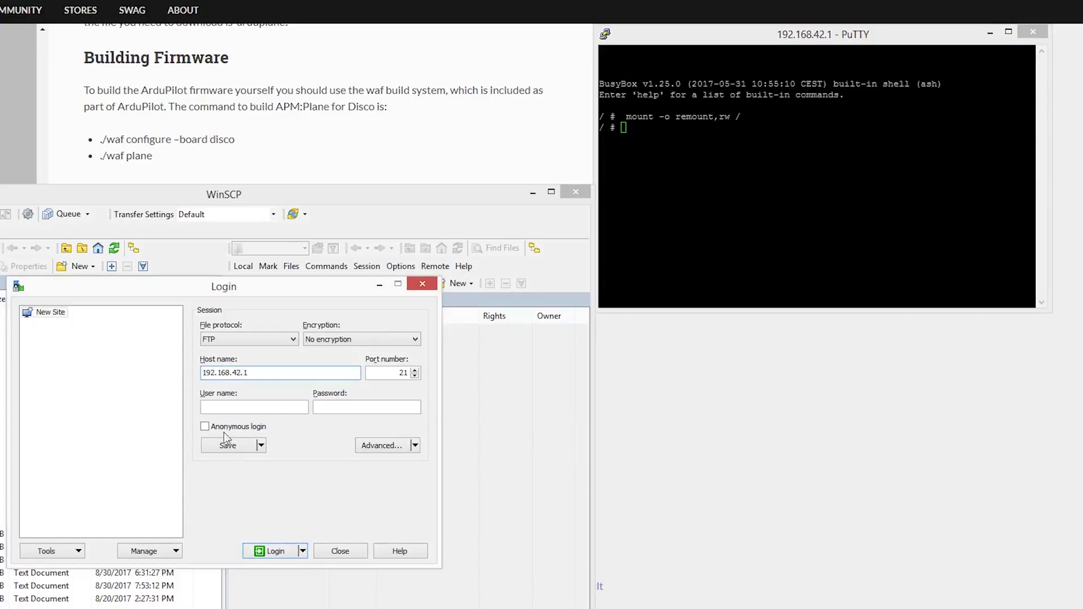
{"action": "left_click", "coordinate": [274, 550]}
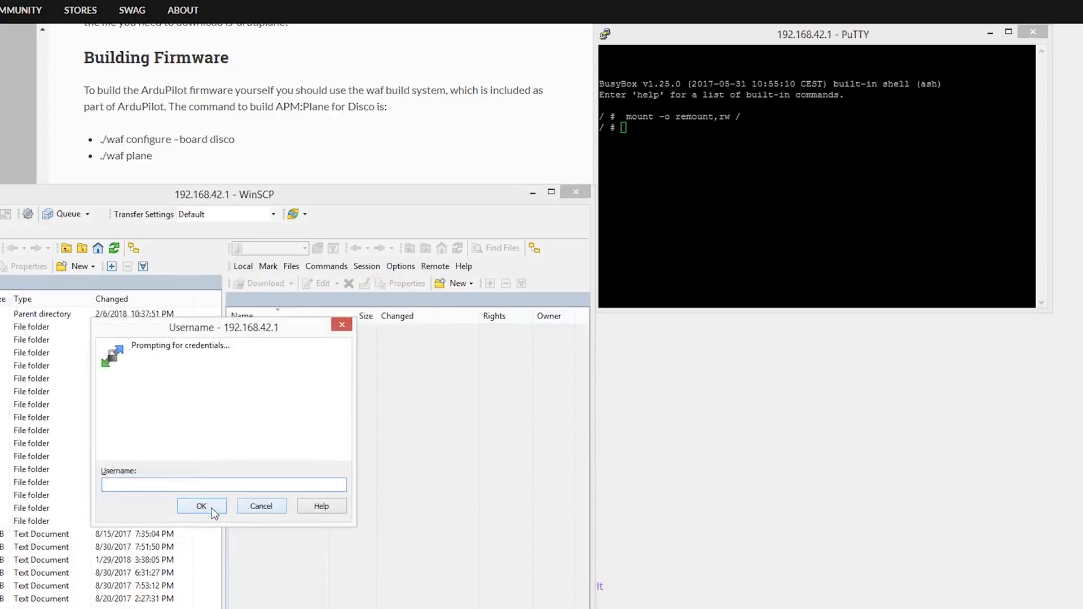
{"action": "left_click", "coordinate": [201, 505]}
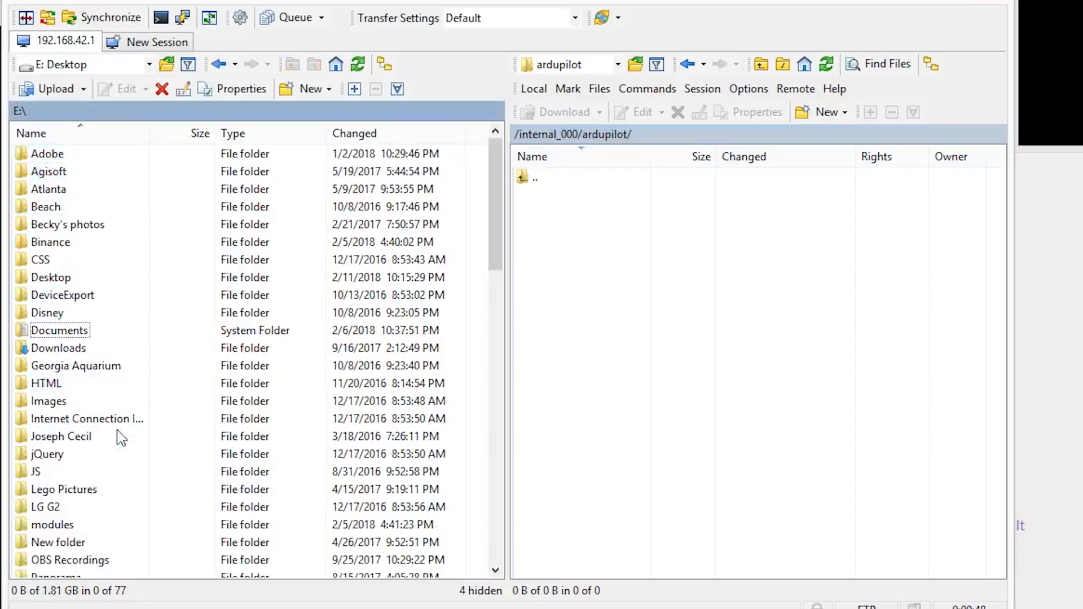
Browse the local pane to E:\Vlogs\Disco Ardupilot and view the arduplane file
{"action": "scroll", "scroll_direction": "down", "scroll_amount": 3}
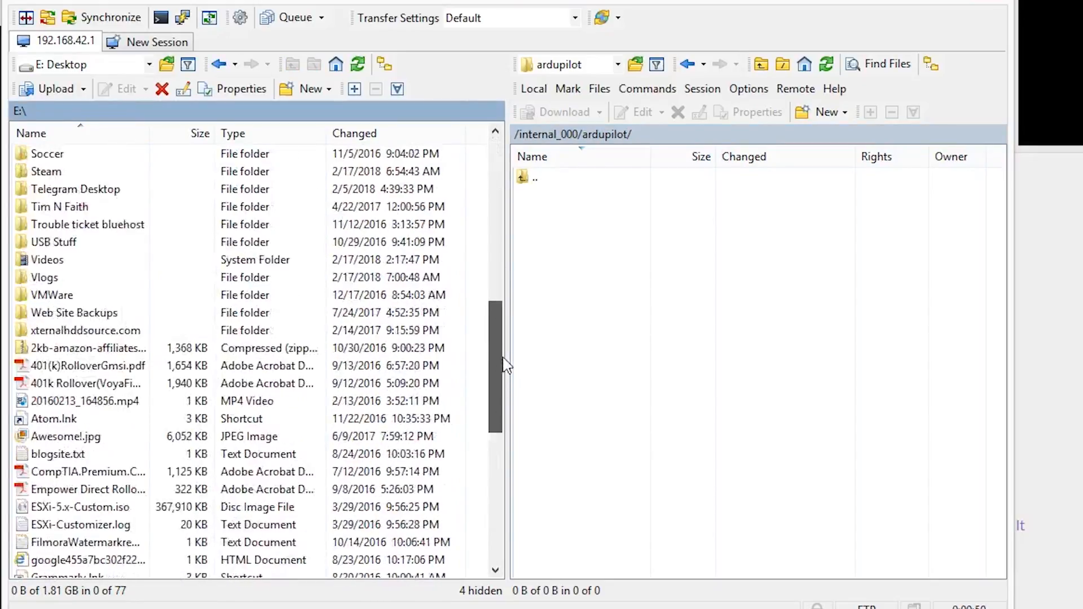
{"action": "double_click", "coordinate": [44, 278]}
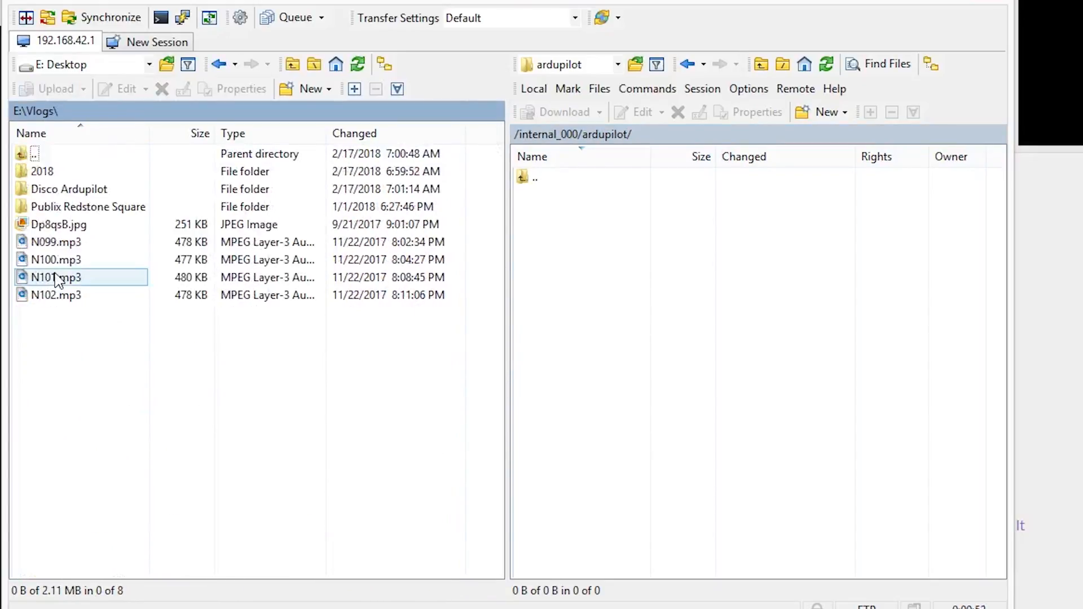
{"action": "double_click", "coordinate": [68, 190]}
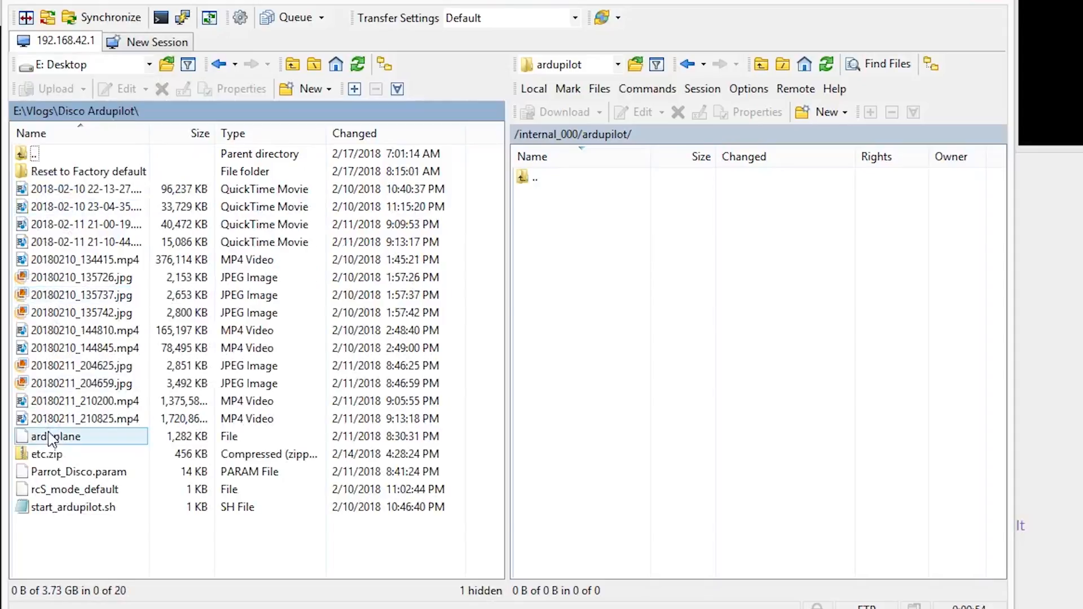
{"action": "double_click", "coordinate": [54, 436]}
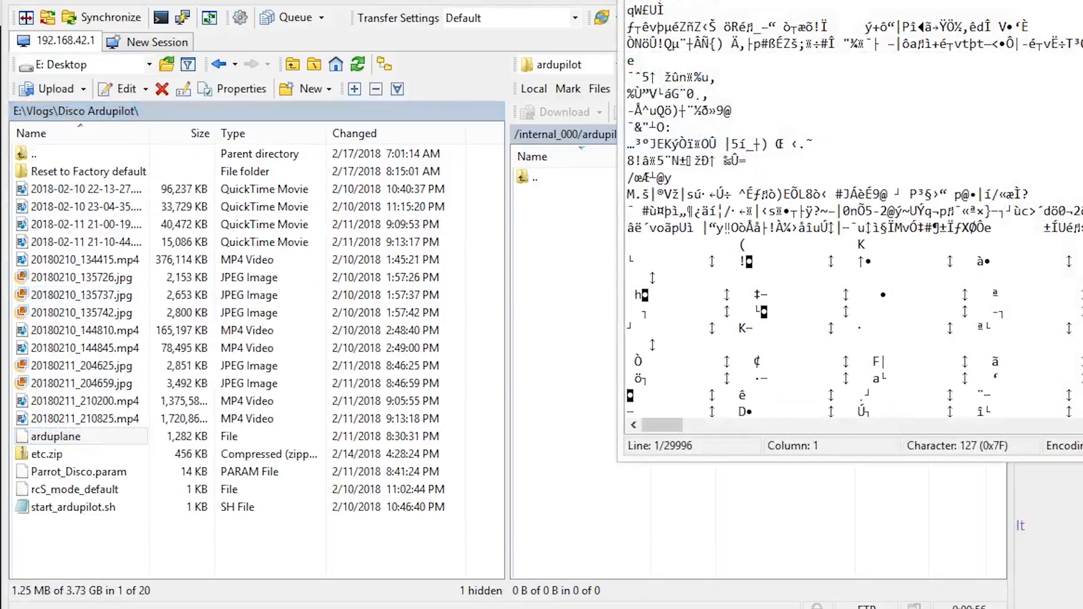
Upload arduplane into the Disco's /internal_000/ardupilot folder
{"action": "right_click", "coordinate": [56, 435]}
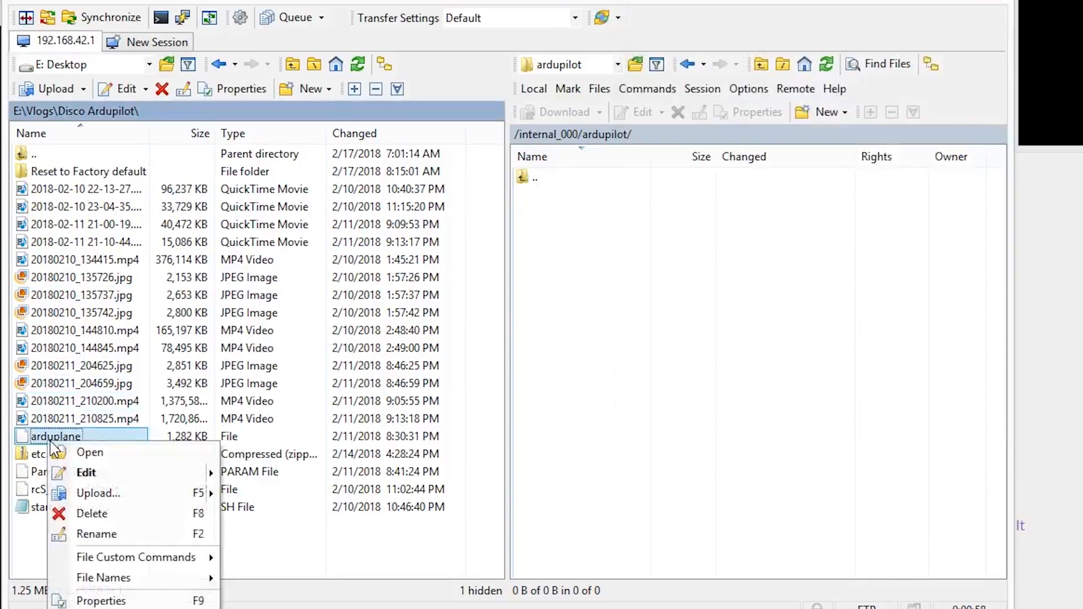
{"action": "left_click", "coordinate": [98, 493]}
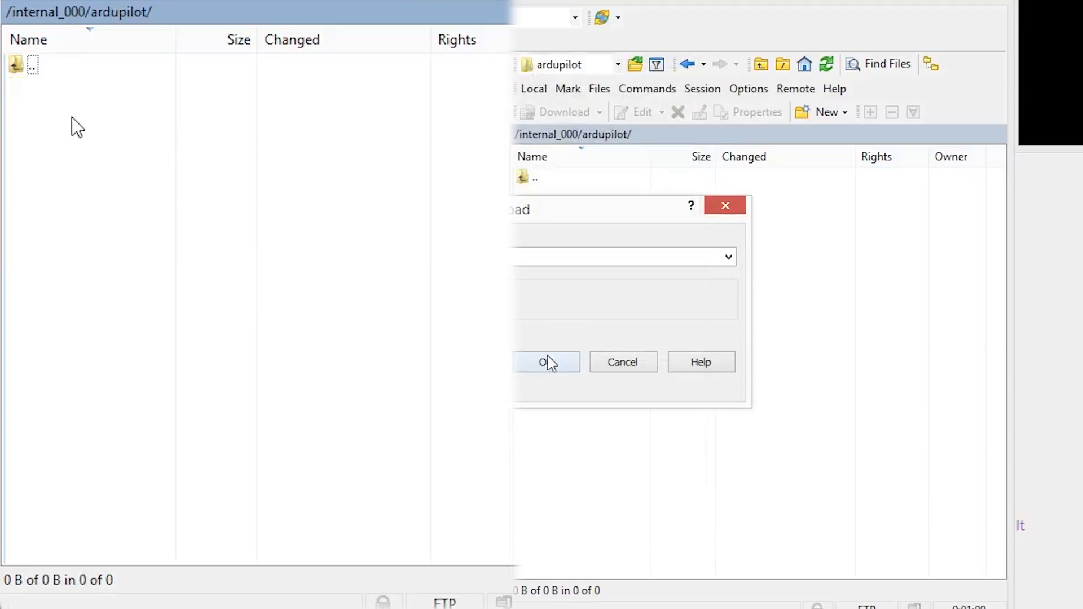
{"action": "left_click", "coordinate": [546, 362]}
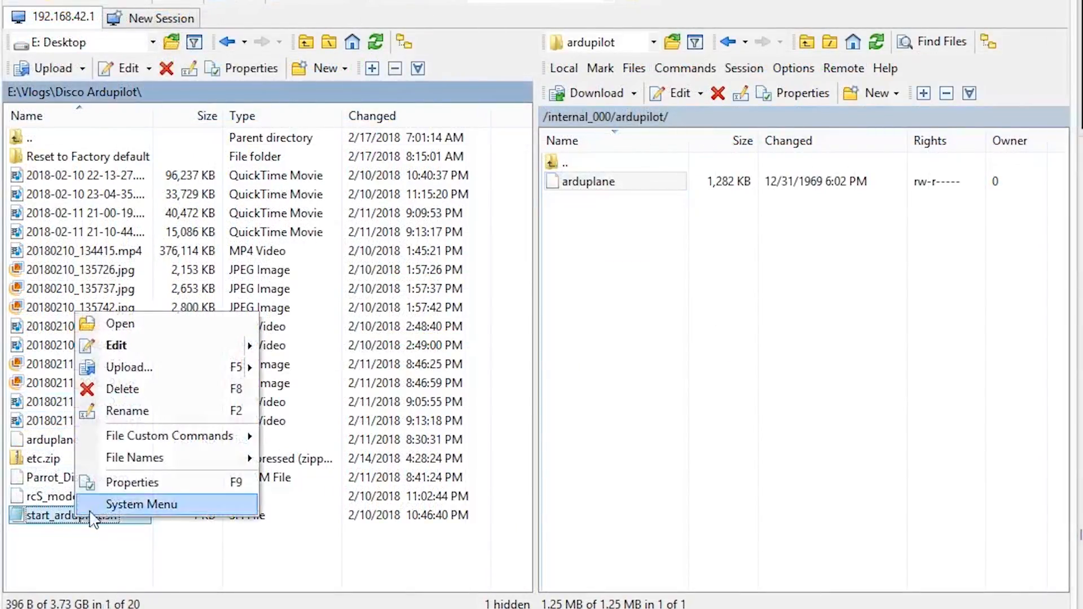
Upload start_ardupilot.sh with its transfer settings switched to Text mode
{"action": "left_click", "coordinate": [129, 368]}
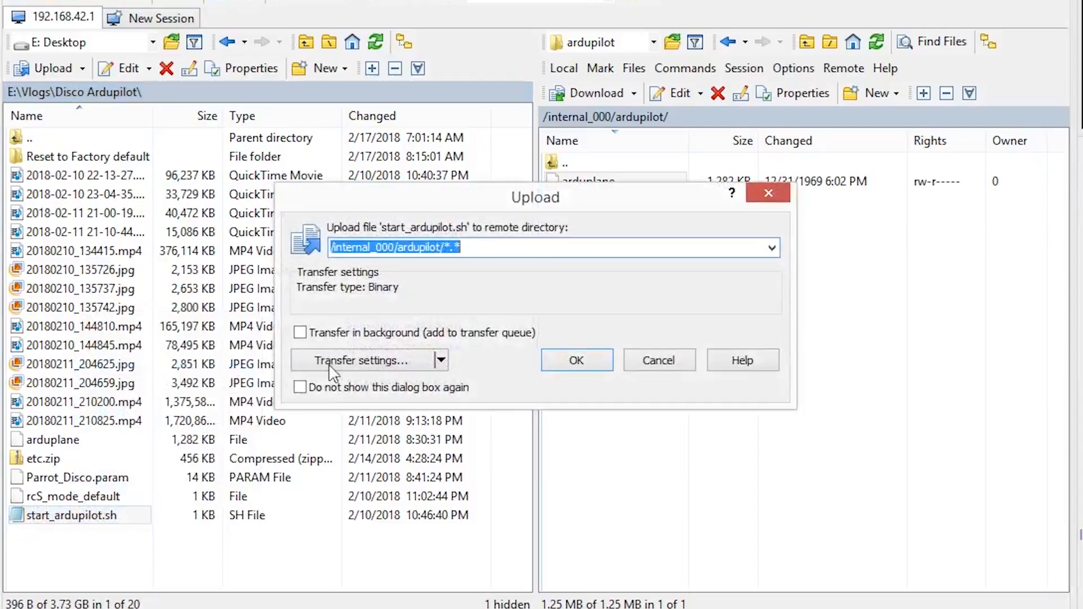
{"action": "left_click", "coordinate": [357, 360]}
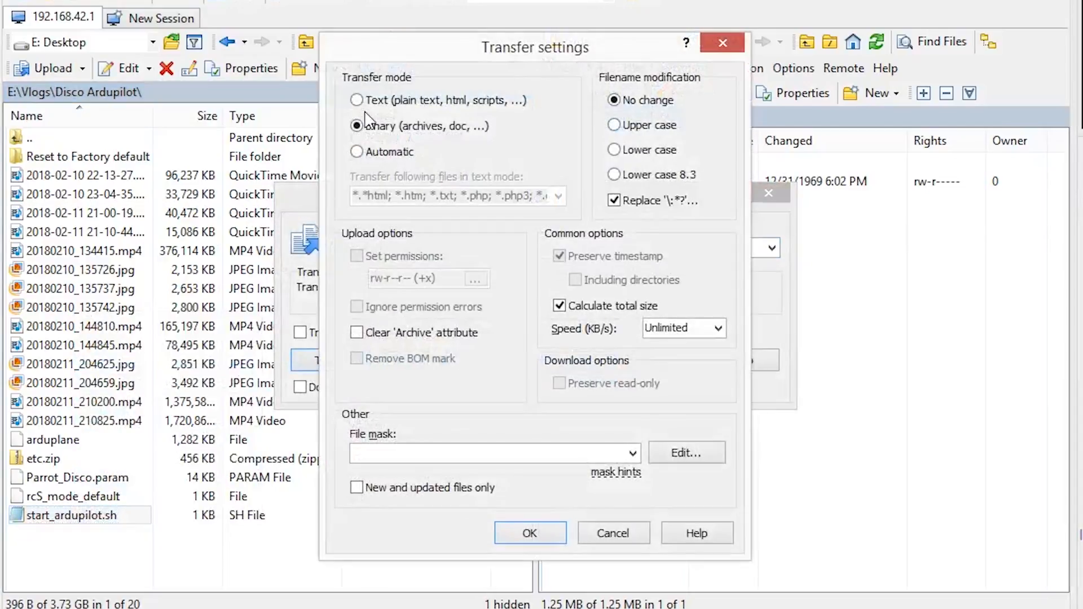
{"action": "left_click", "coordinate": [530, 532]}
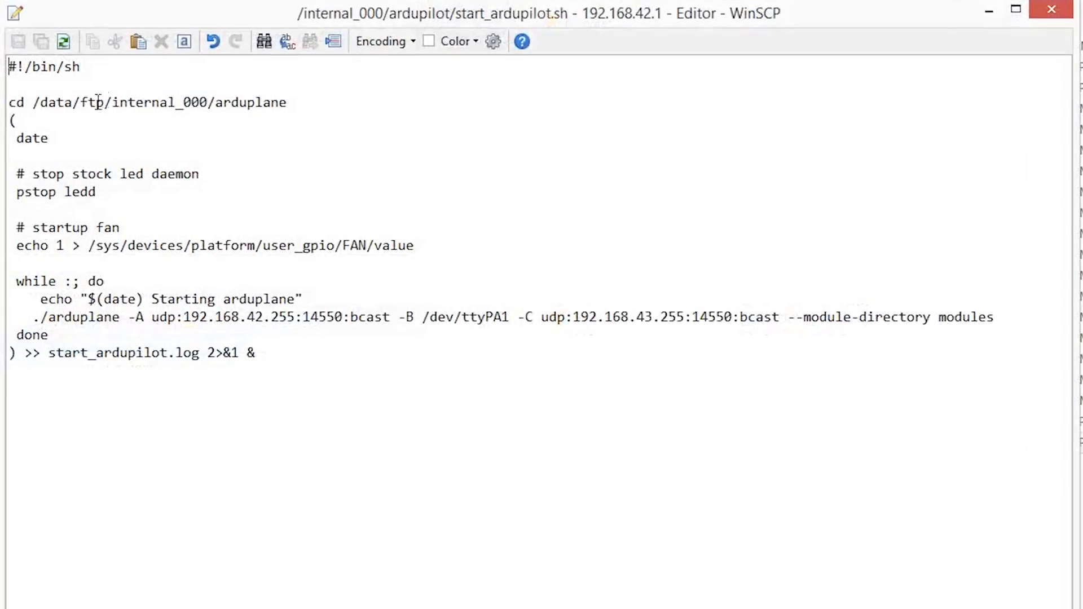
Select the cd path line in start_ardupilot.sh to revise it to the new folder
{"action": "left_click_drag", "start_coordinate": [8, 101], "coordinate": [124, 101]}
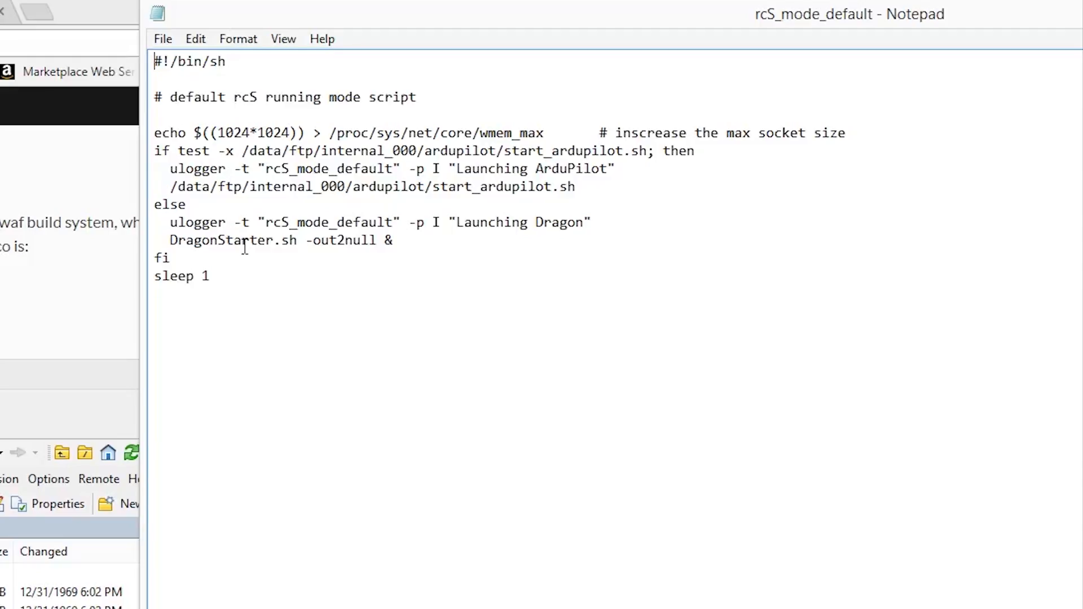
{"action": "key", "text": "ctrl+a"}
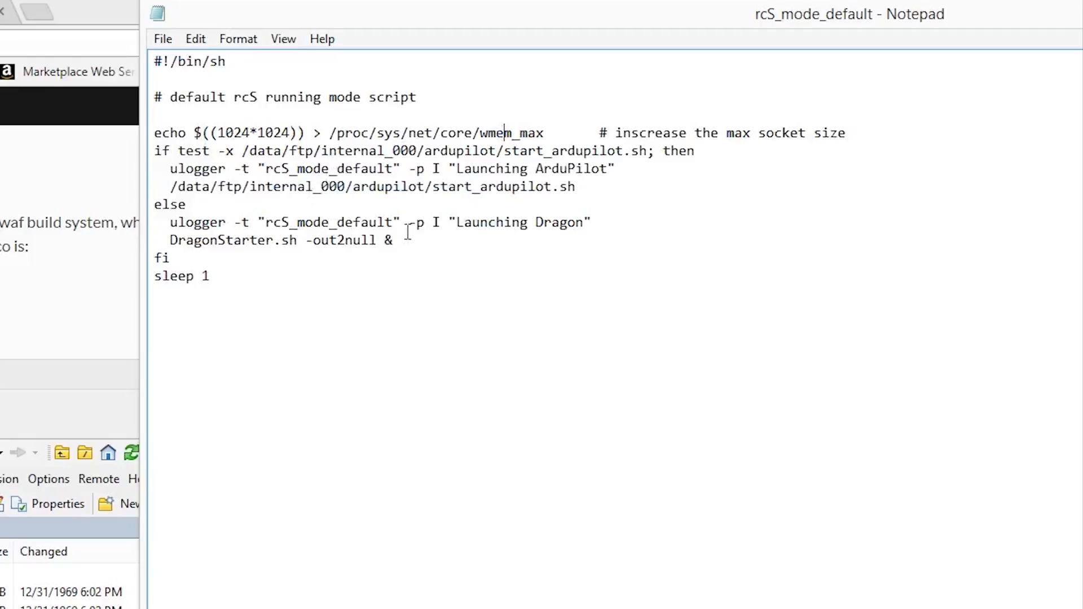
{"action": "mouse_move", "coordinate": [509, 295]}
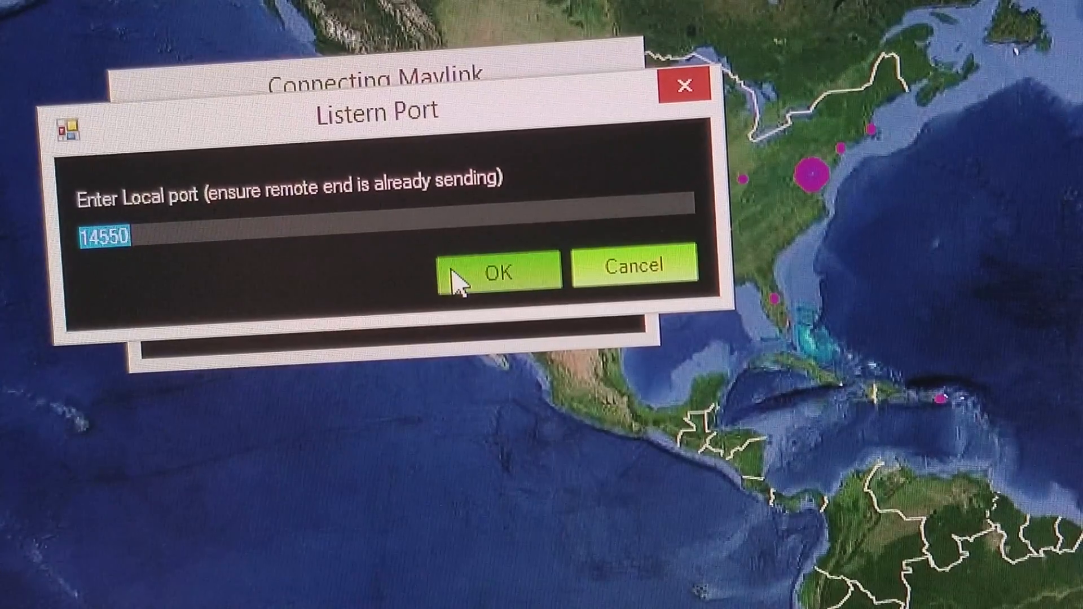
Confirm UDP listen port 14550 to start the MAVLink connection
{"action": "left_click", "coordinate": [499, 272]}
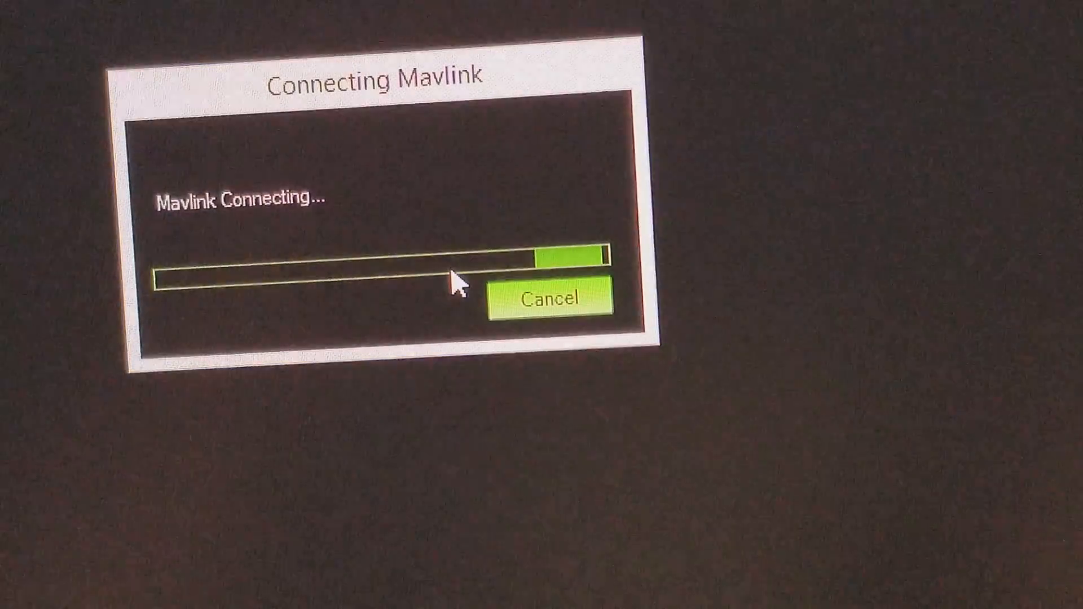